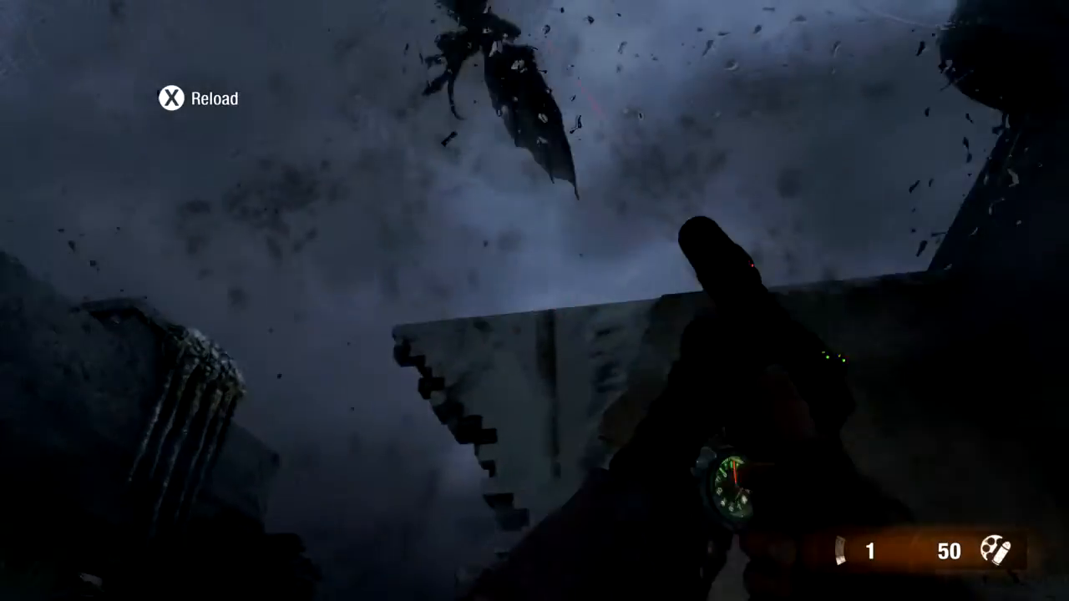
key("r")
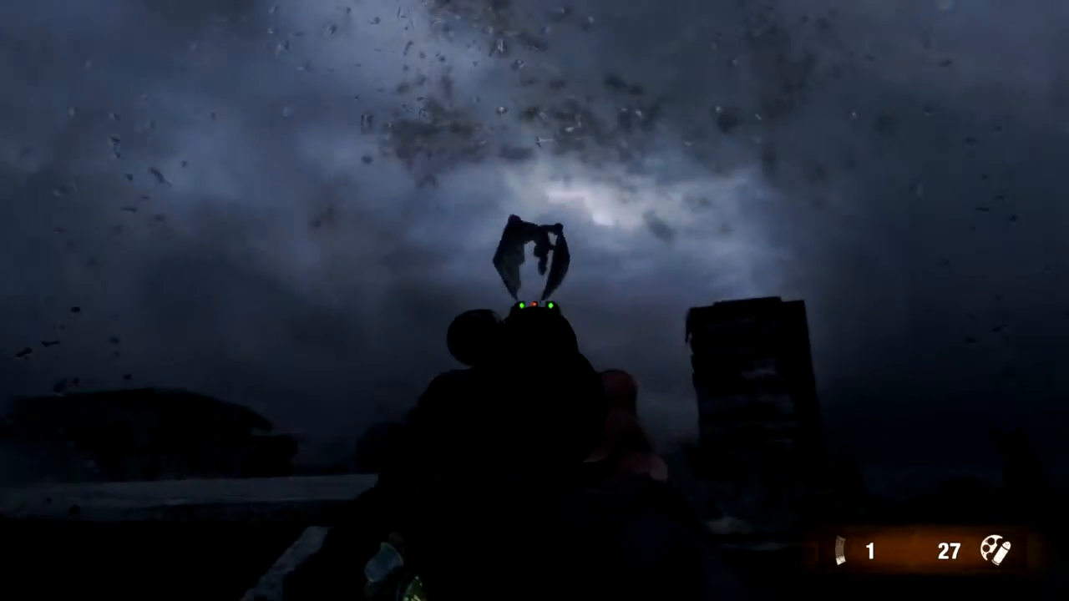
left_click(535, 300)
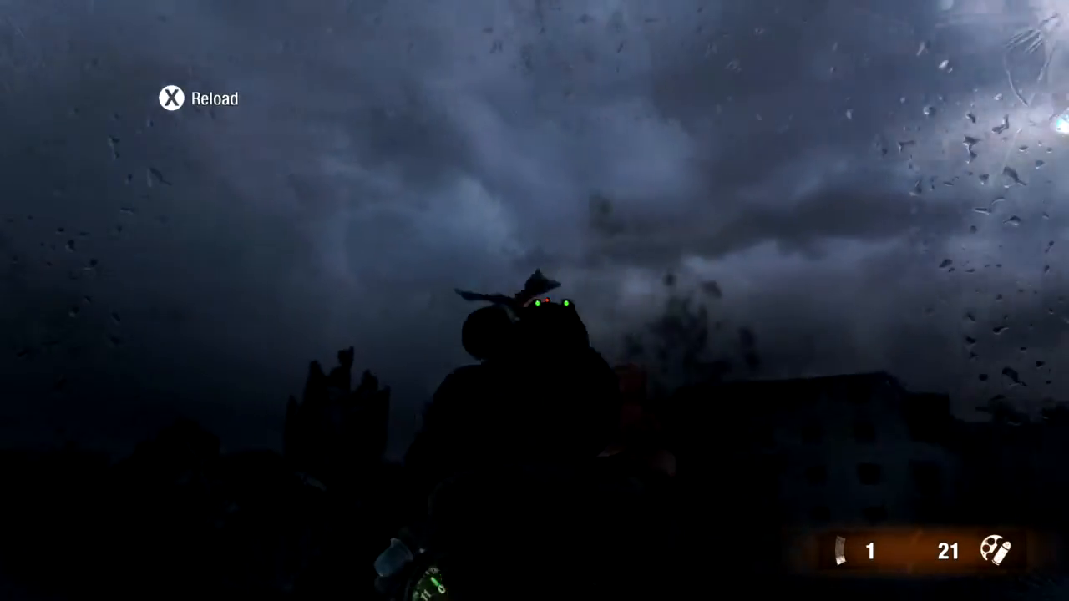
left_click(535, 300)
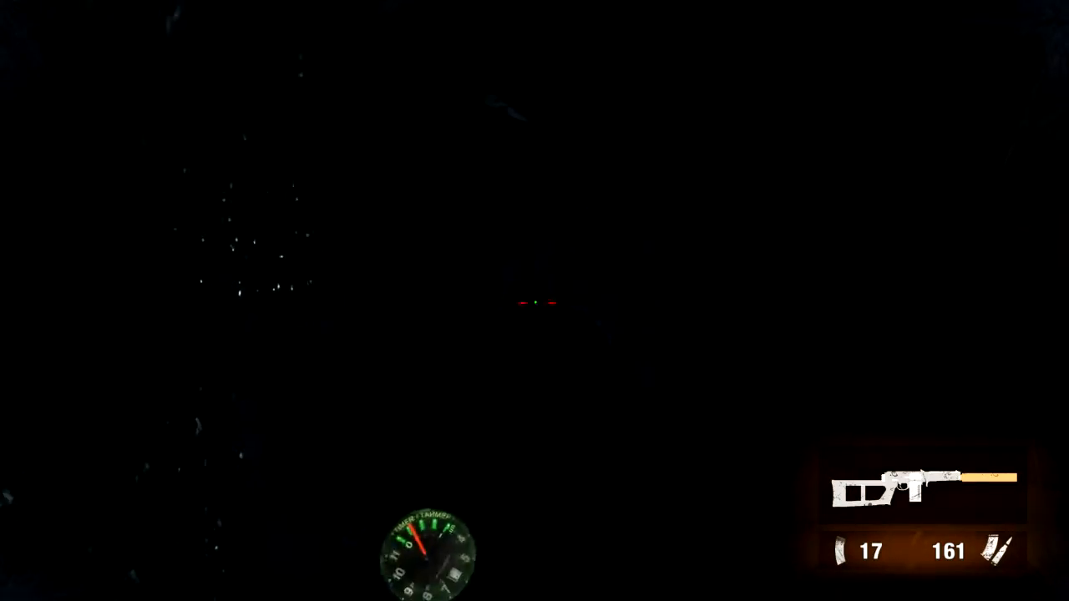
left_click(535, 301)
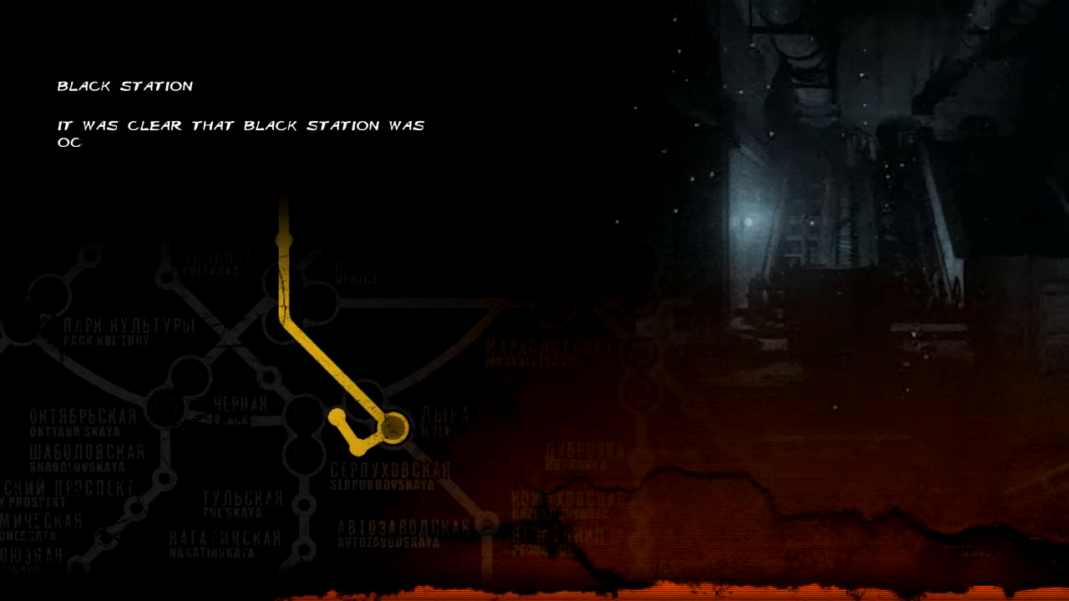
key("A")
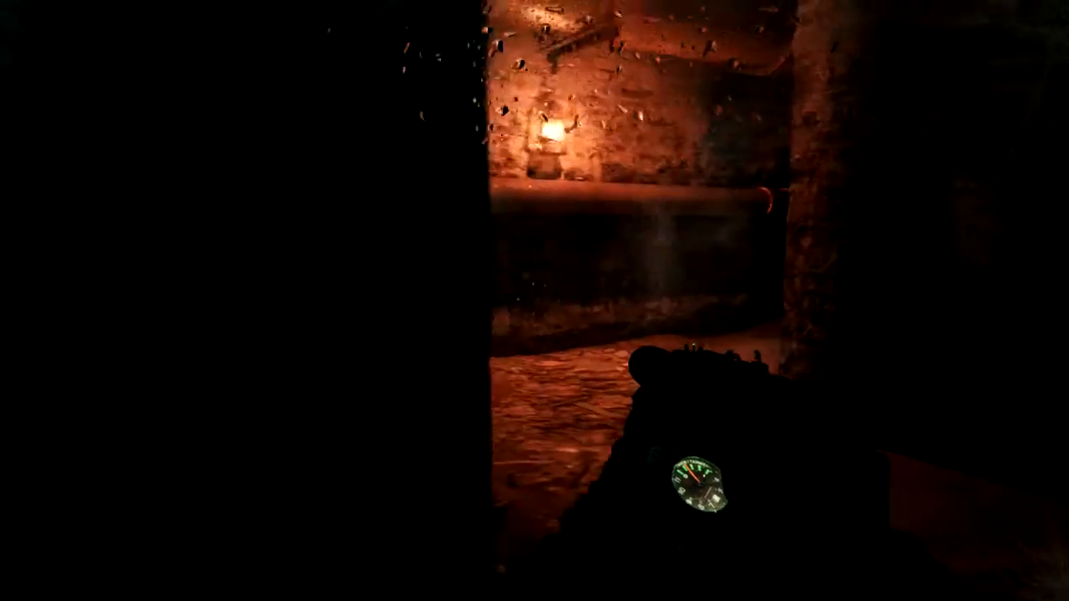
mouse_move(534, 301)
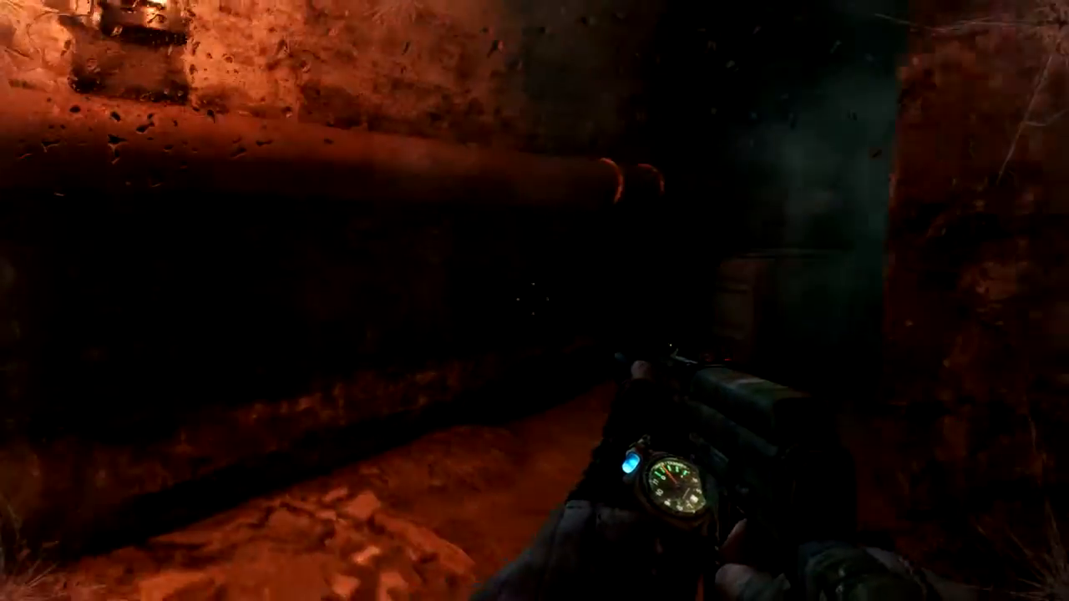